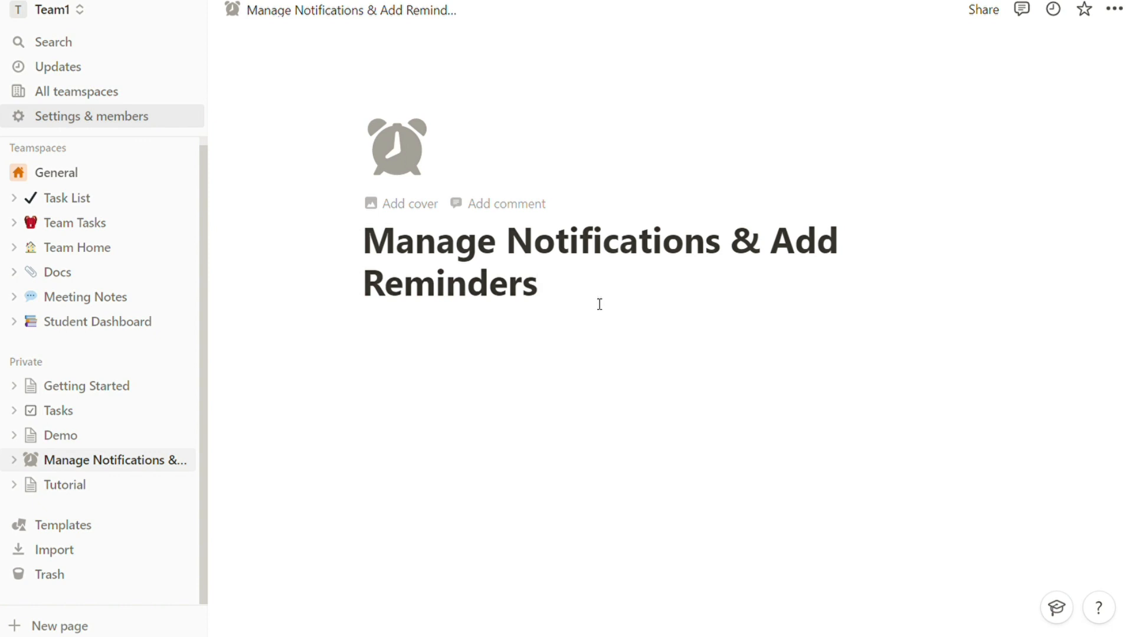
Step: Start a new empty block under the 'Manage Notifications & Add Reminders' title
click(536, 283)
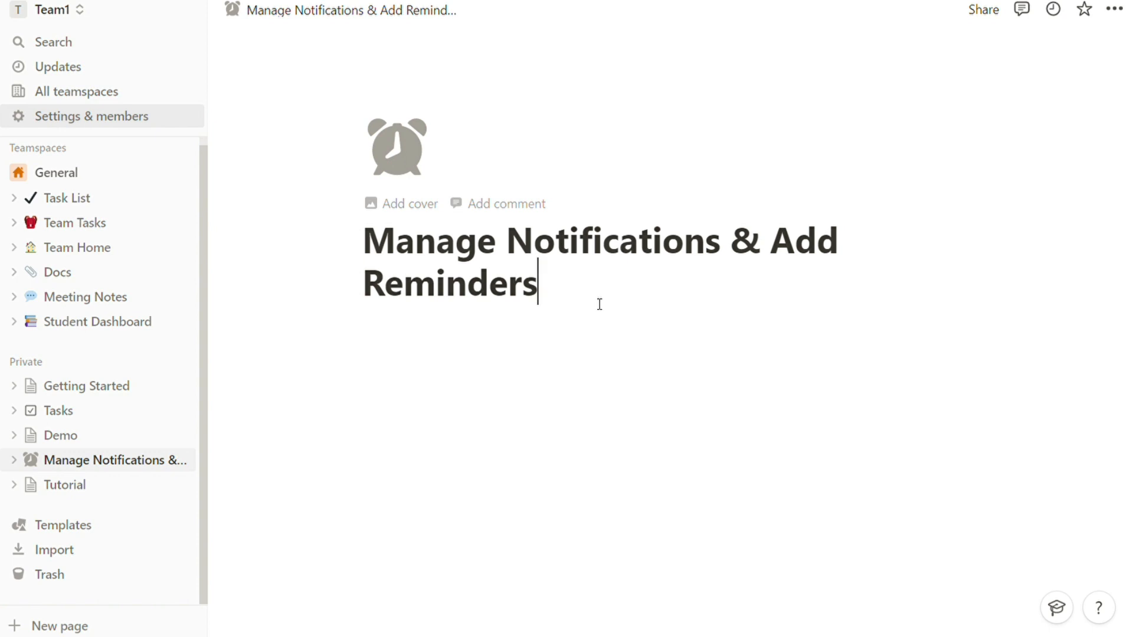
key(Enter)
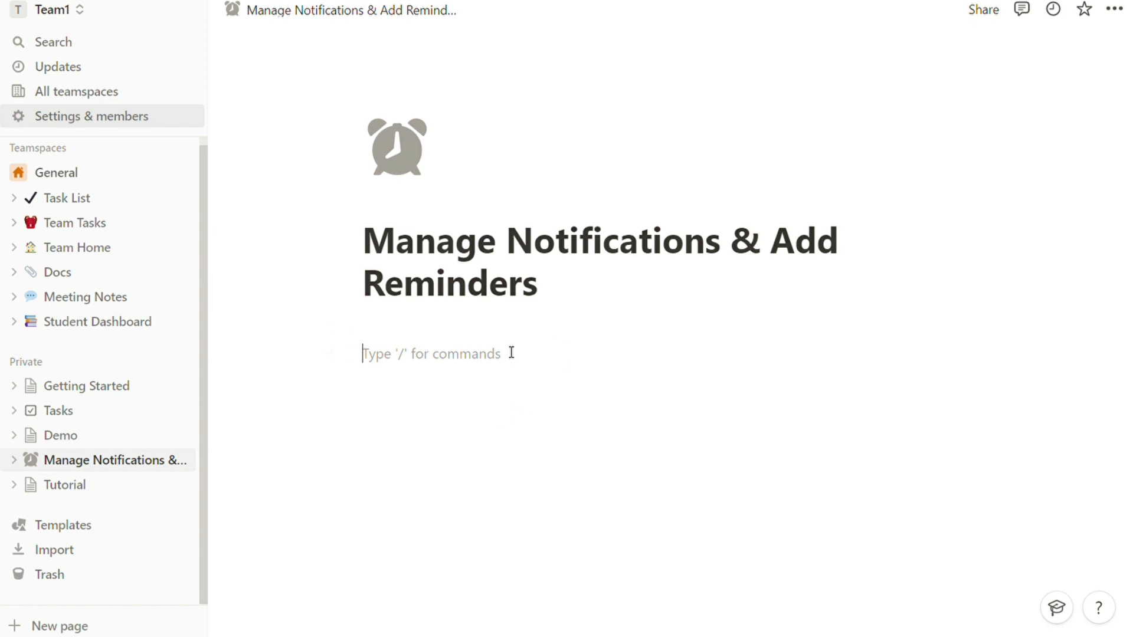
mouse_move(448, 356)
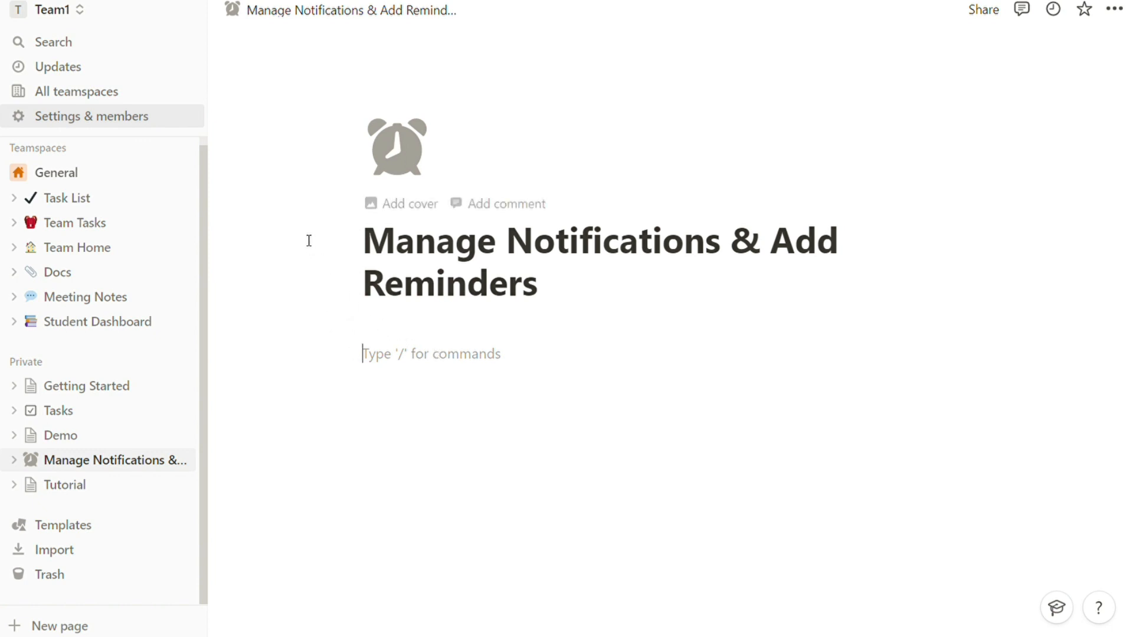
Step: Reach My notifications & settings through Settings & members in the sidebar
click(81, 116)
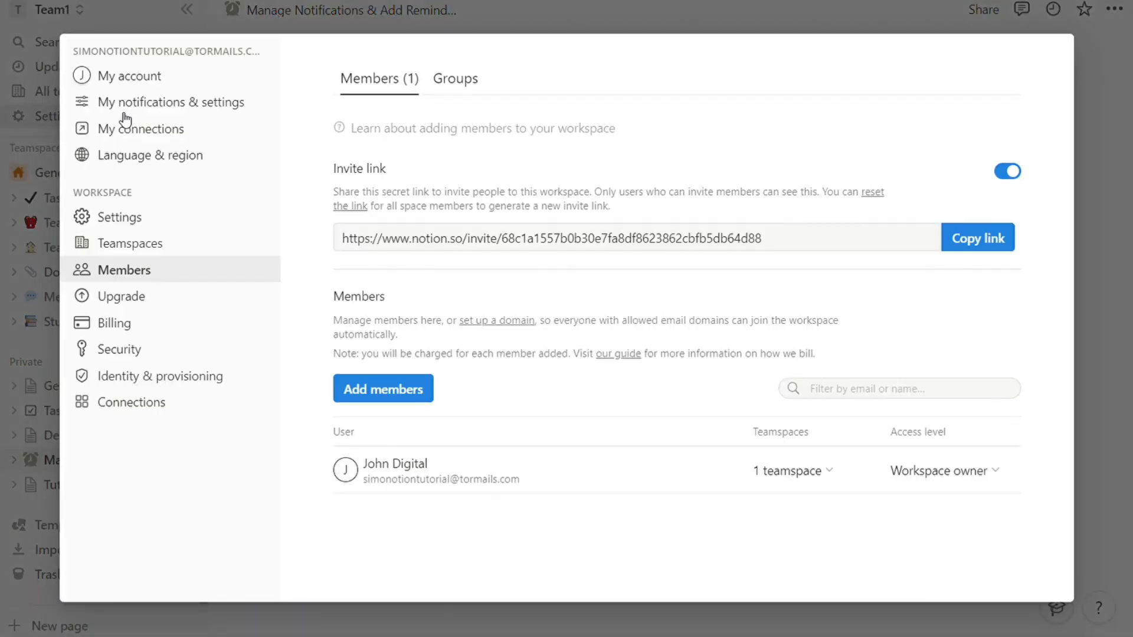
mouse_move(203, 109)
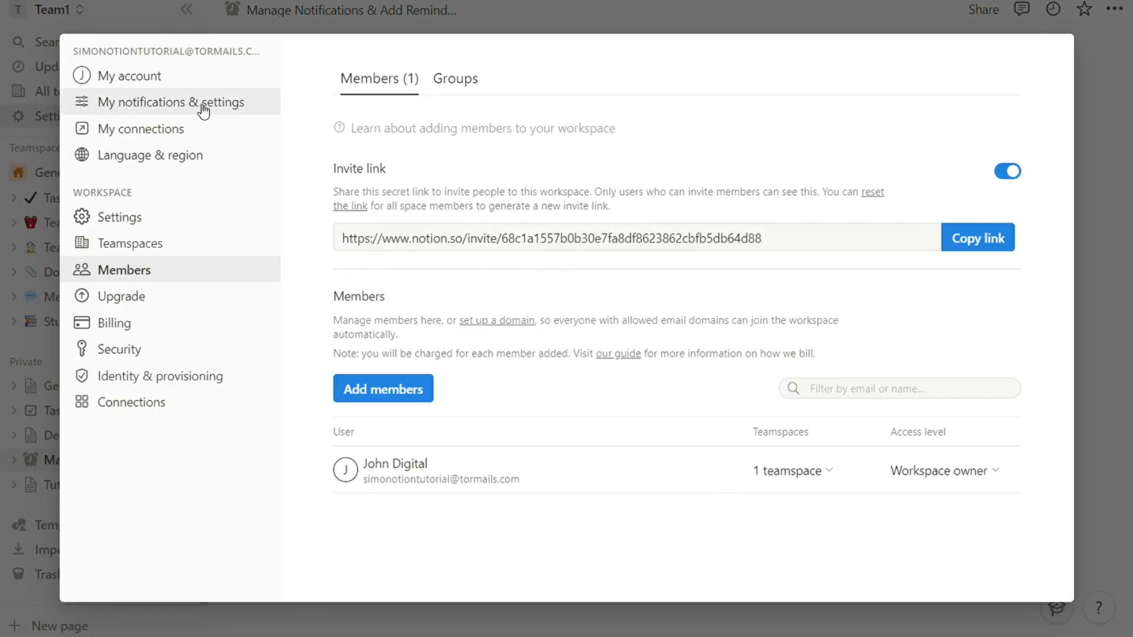
click(171, 102)
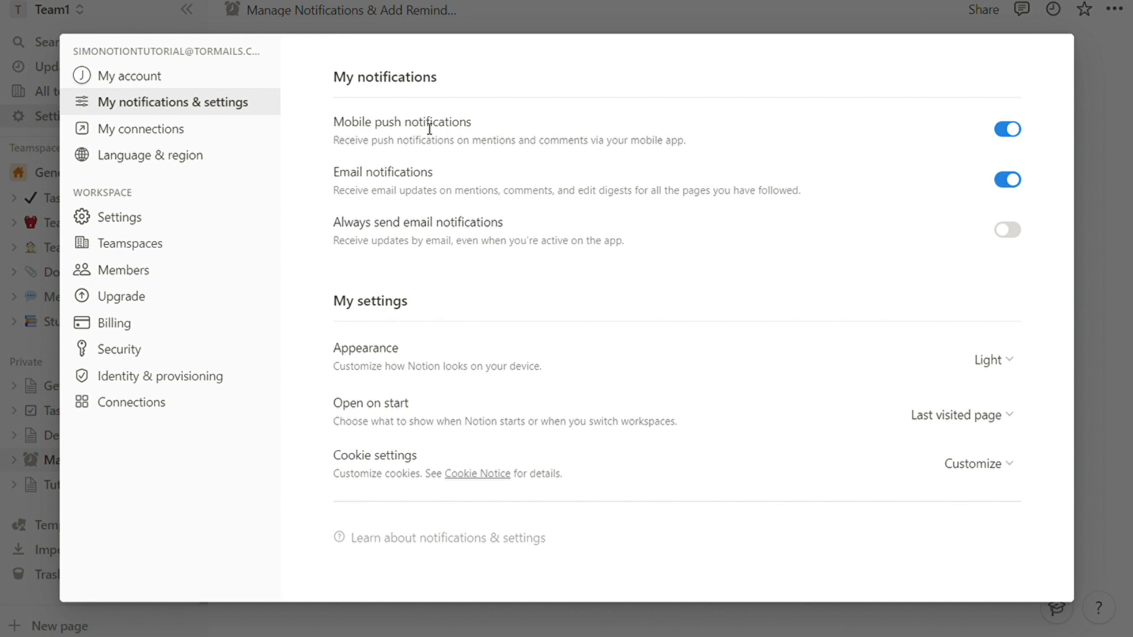
Step: Leave mobile push and email on and switch Always send email notifications on
click(1008, 129)
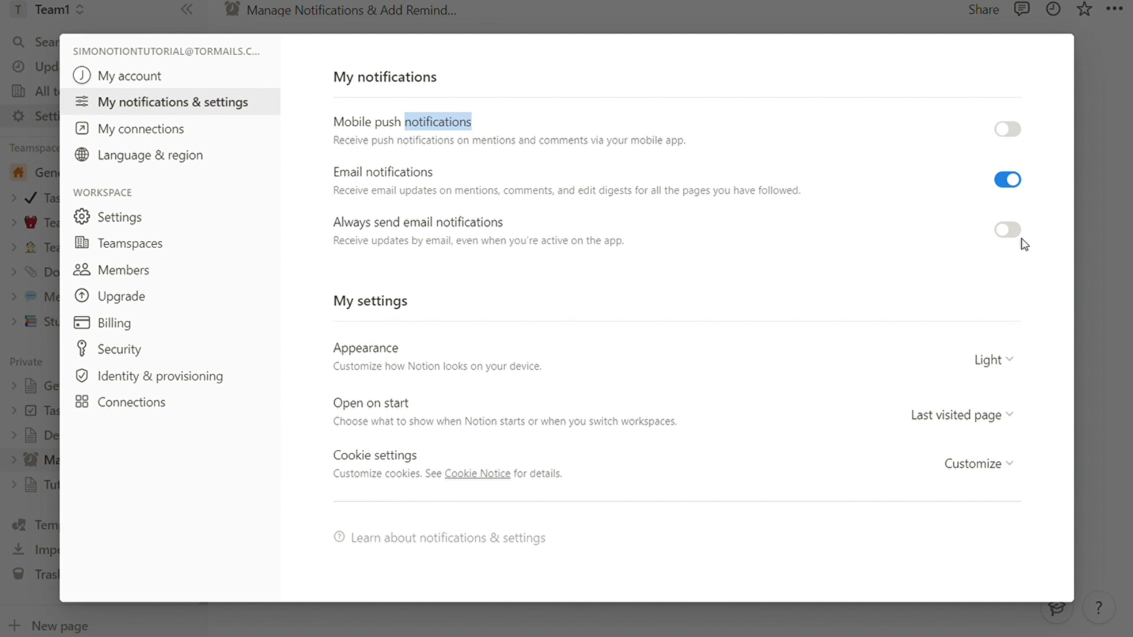
click(1007, 229)
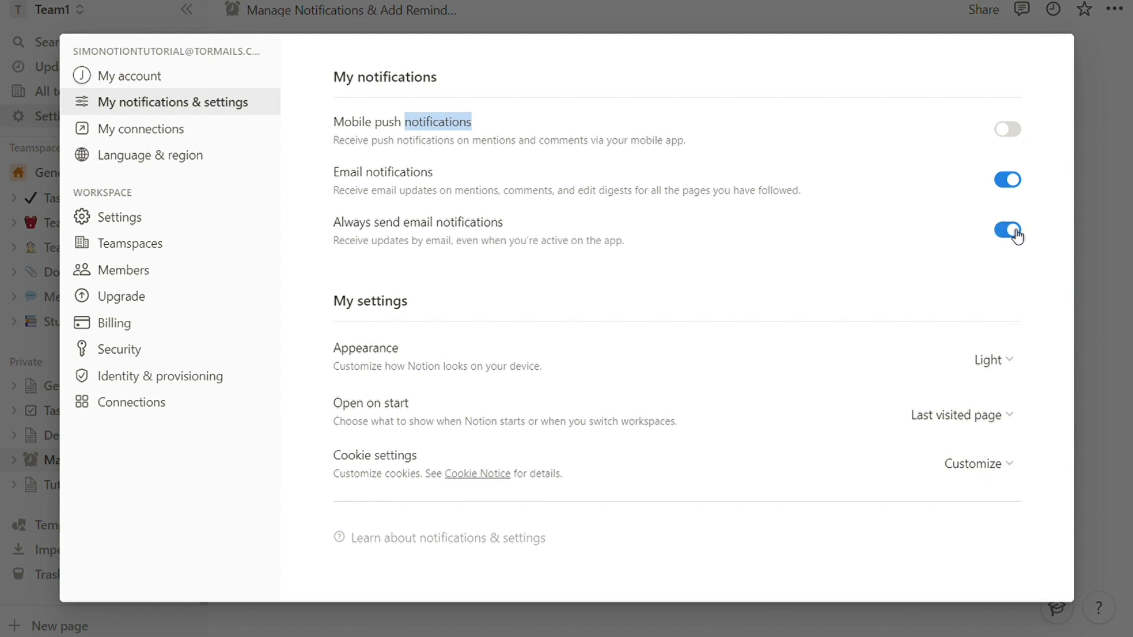
click(1007, 231)
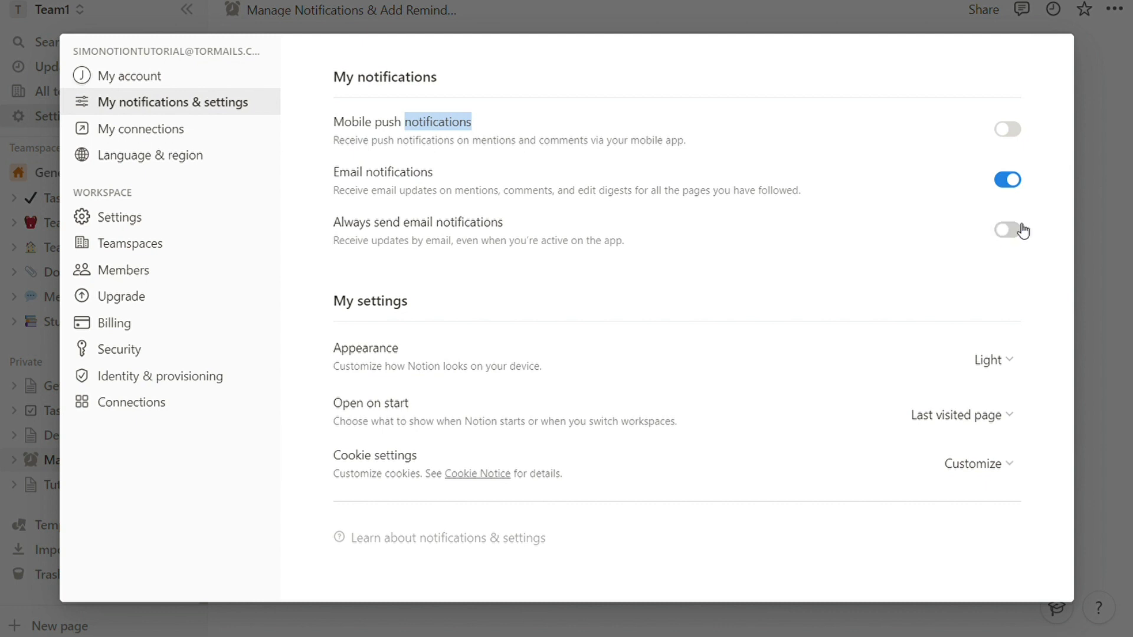
click(1008, 129)
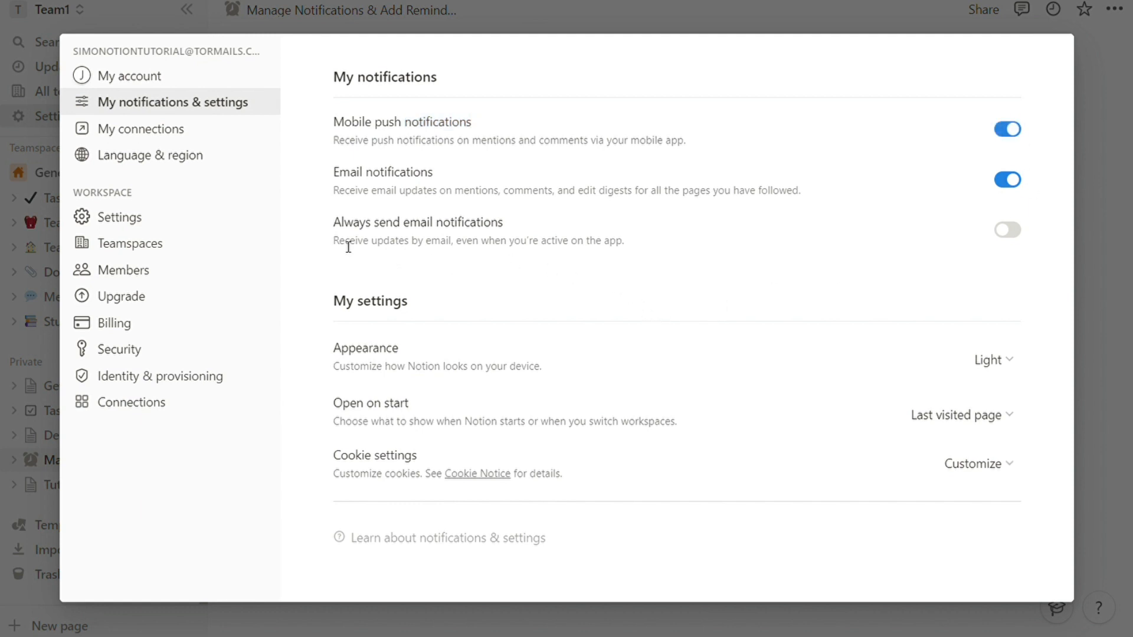
drag(333, 241, 623, 241)
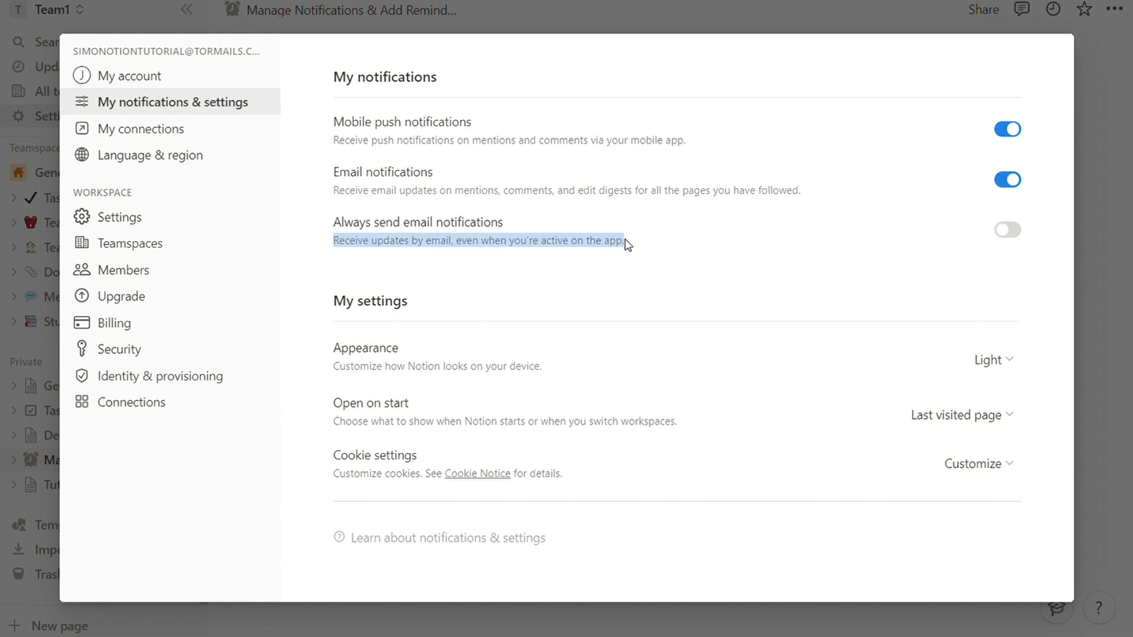
click(1005, 229)
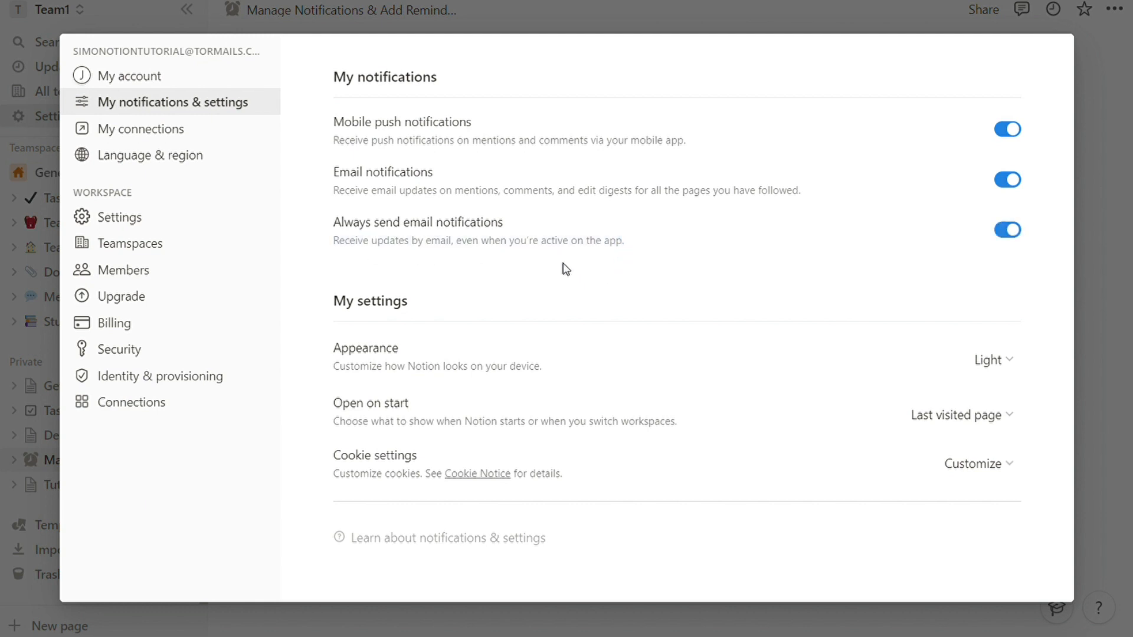
mouse_move(1008, 231)
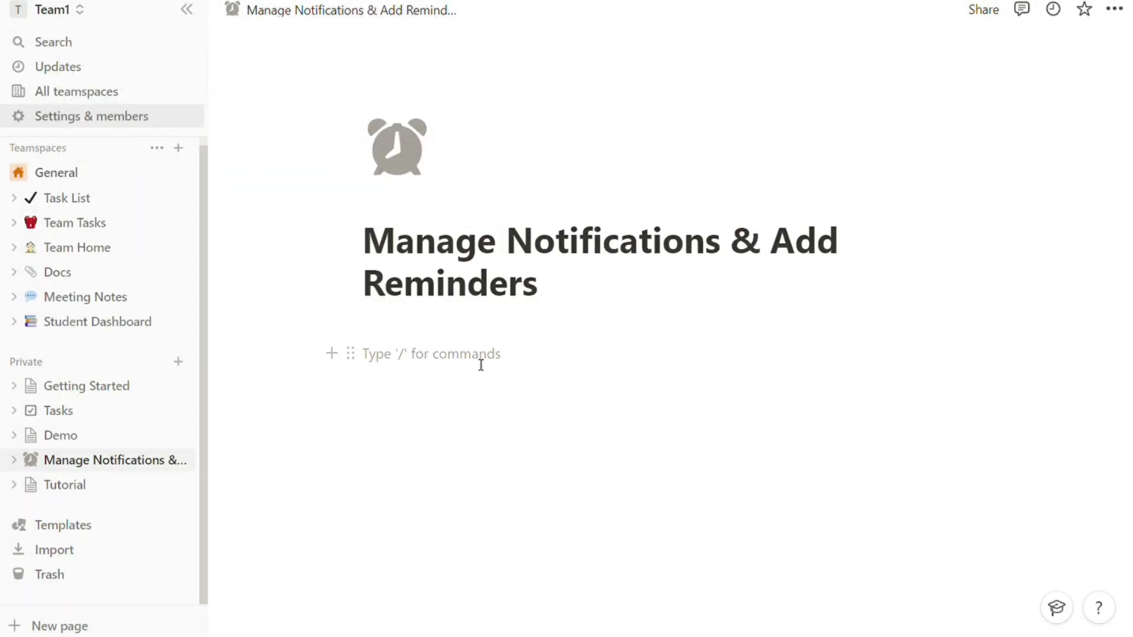
click(430, 354)
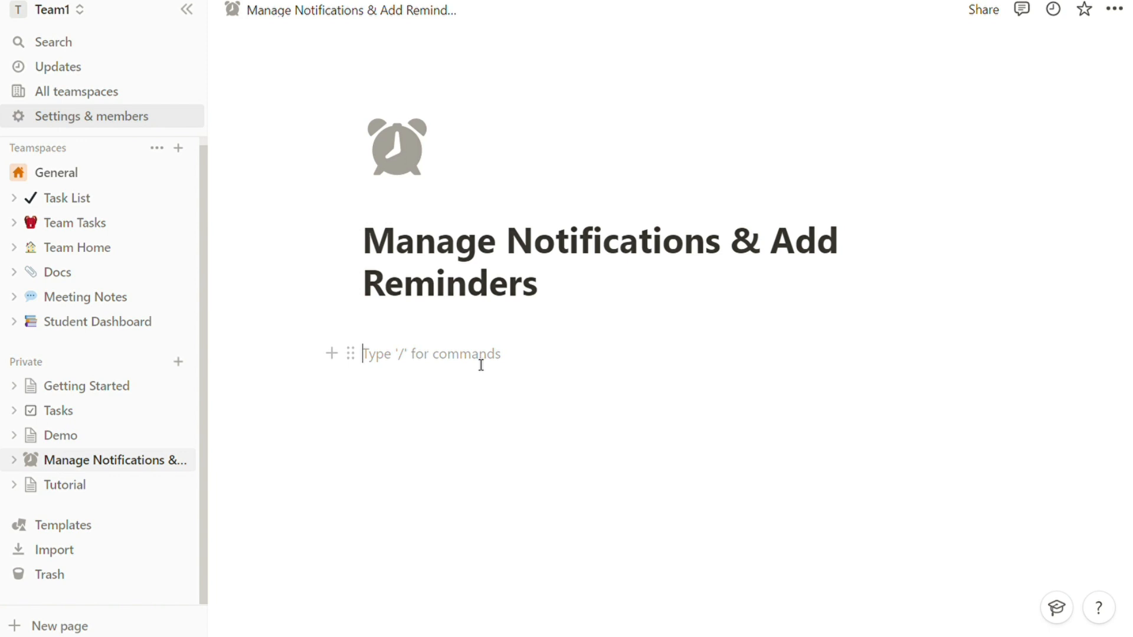
text(@)
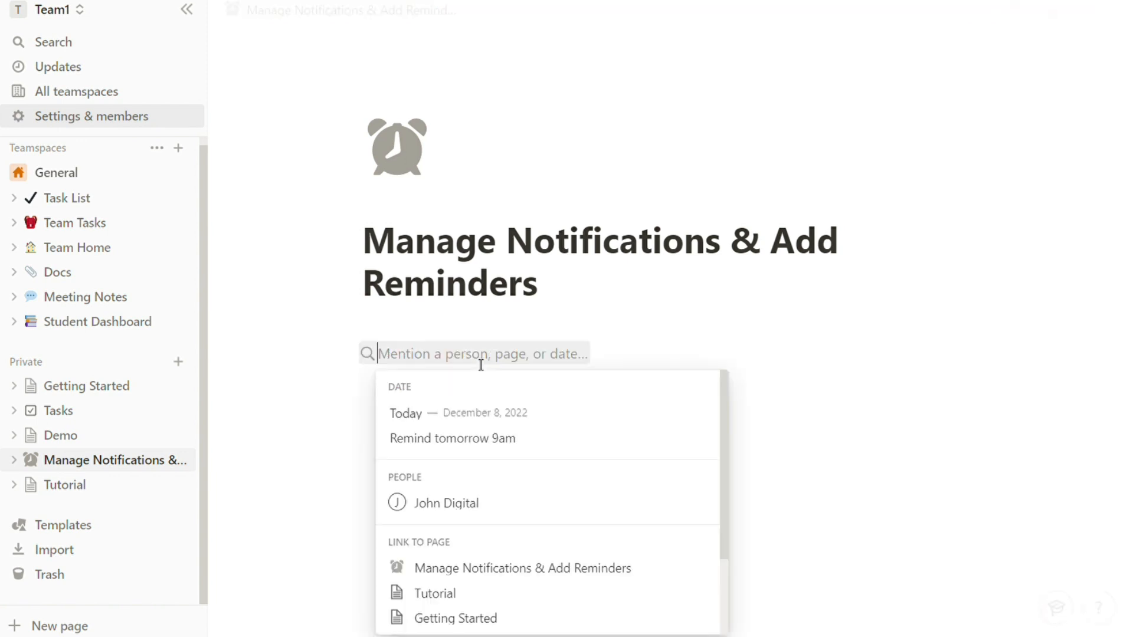
text(remind)
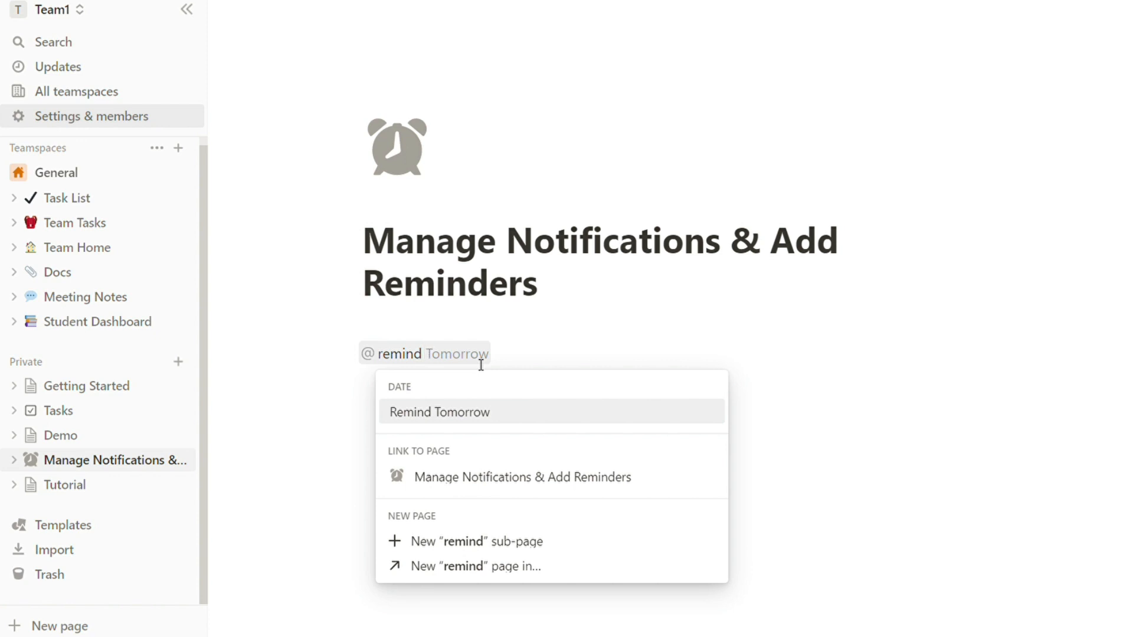
text(10)
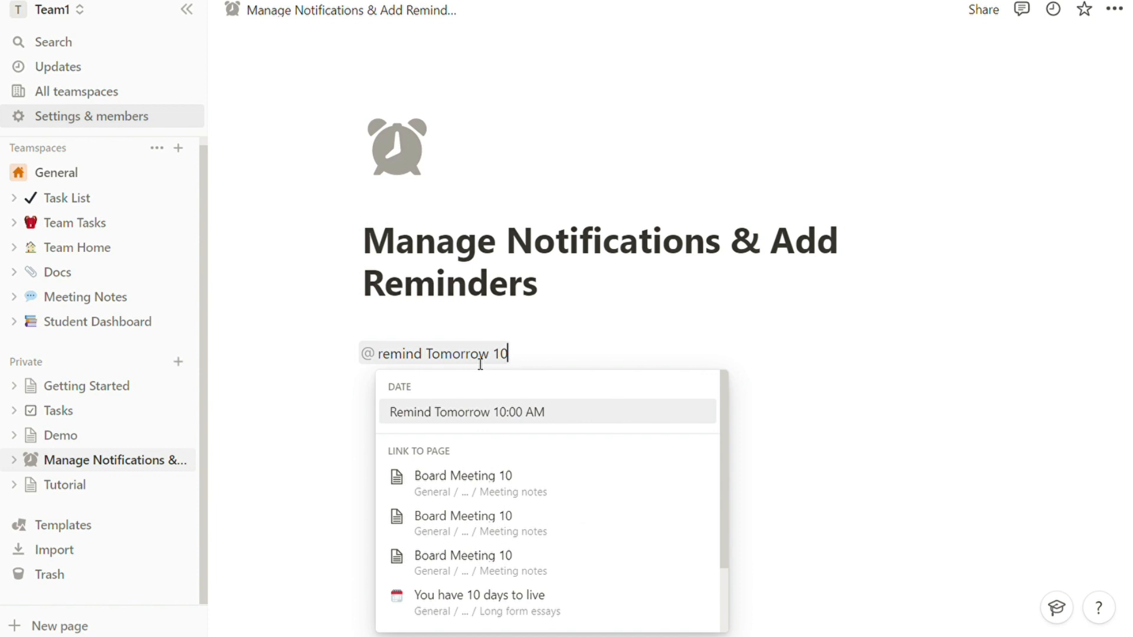
click(466, 412)
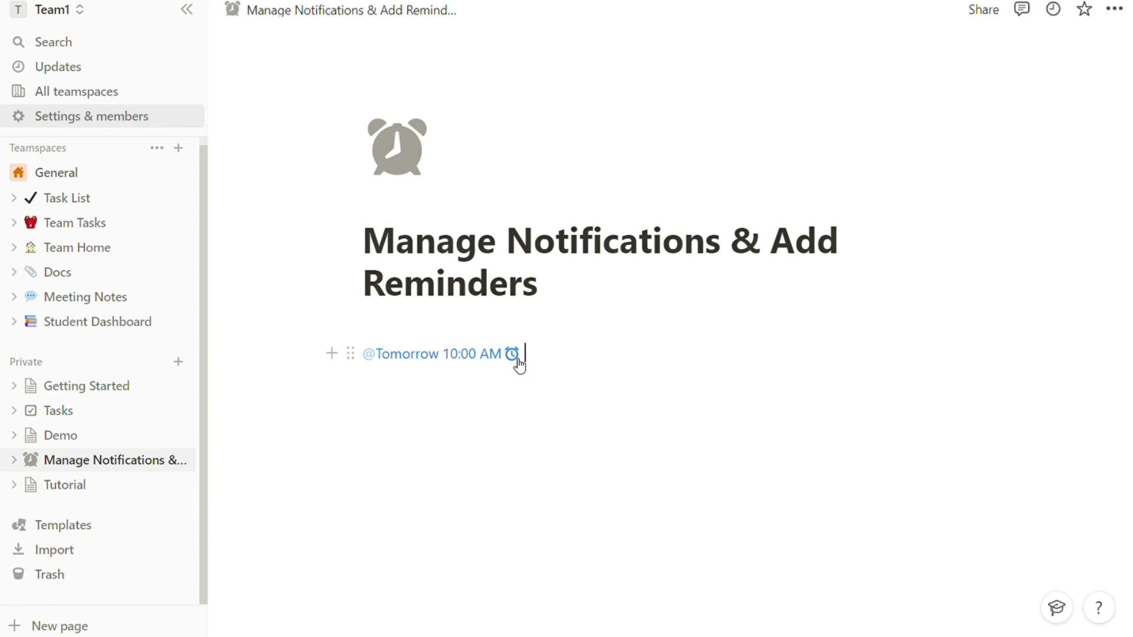
click(65, 485)
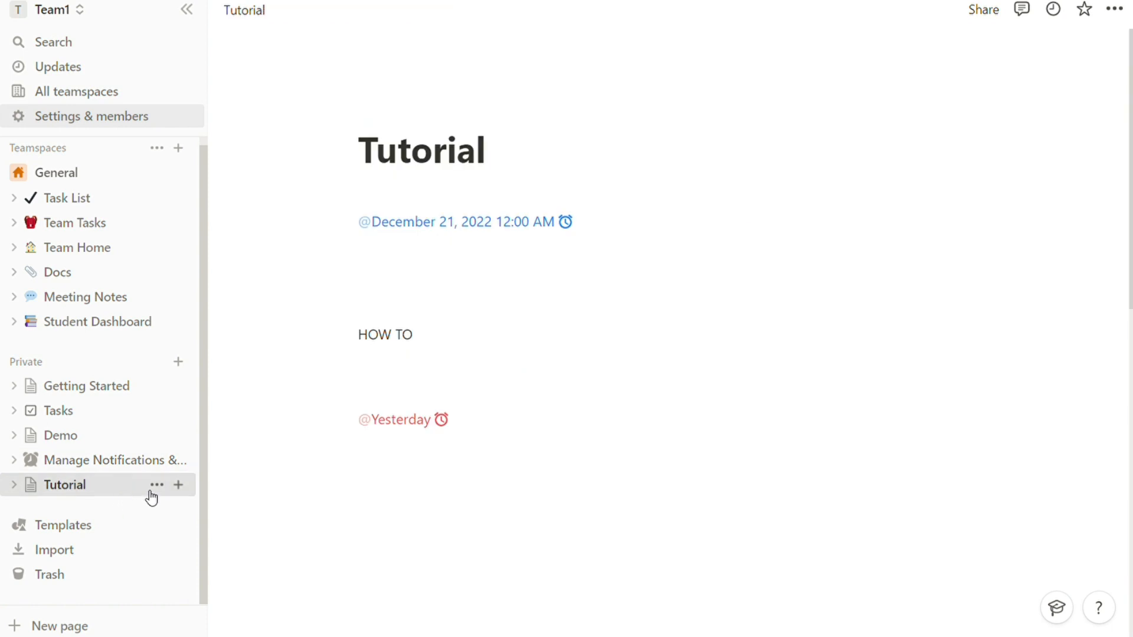